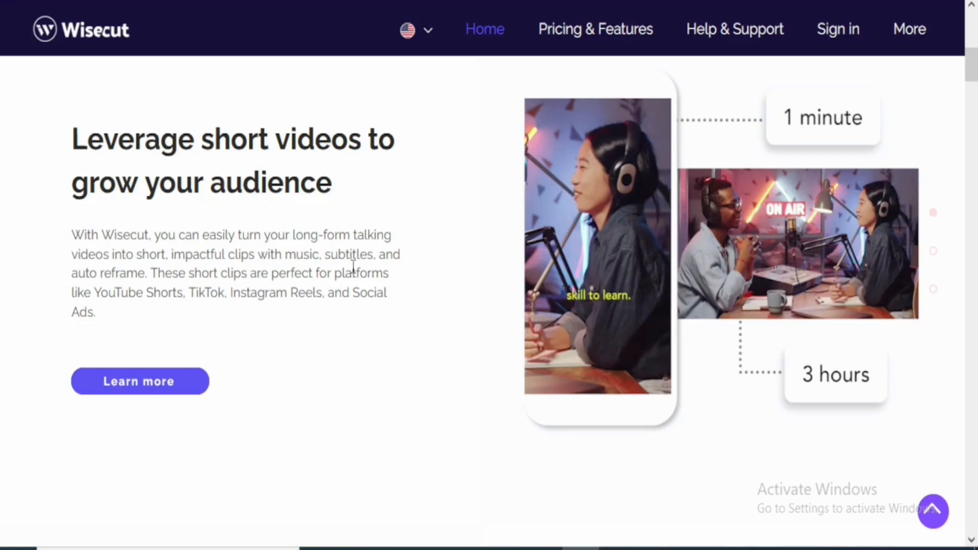
mouse_move(447, 388)
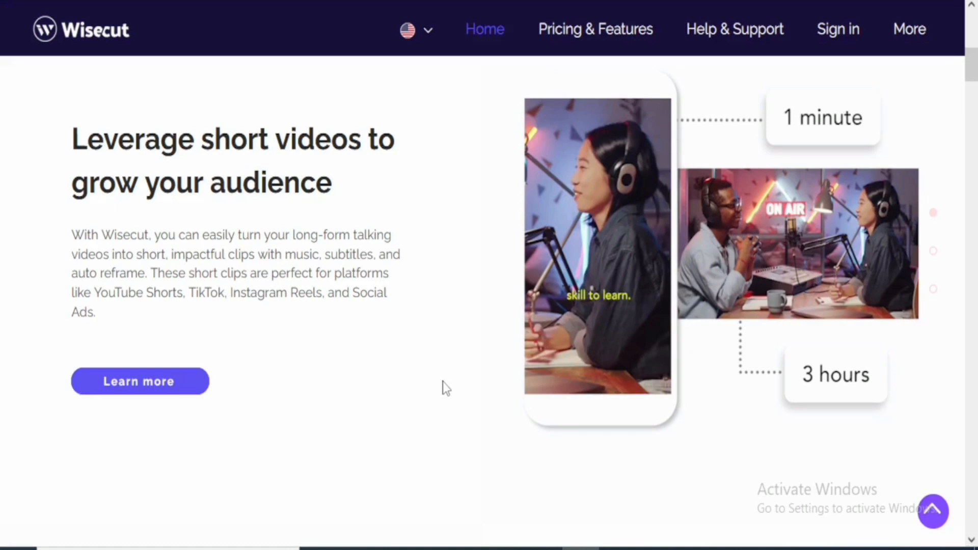
mouse_move(430, 345)
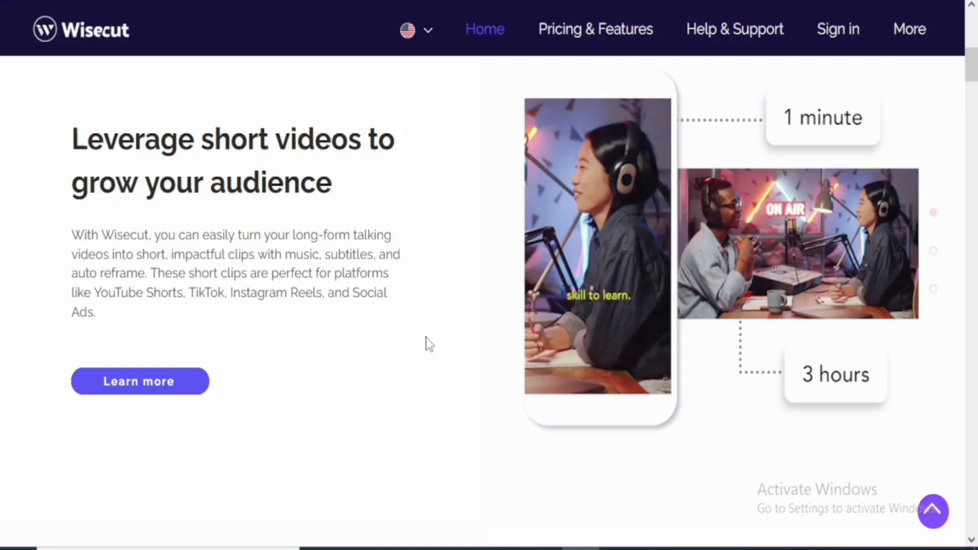
mouse_move(470, 56)
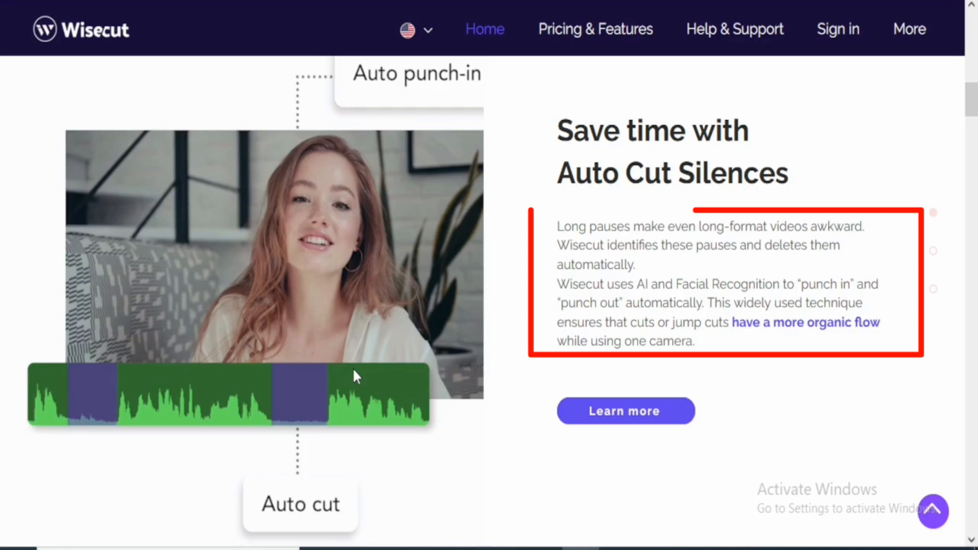
mouse_move(546, 252)
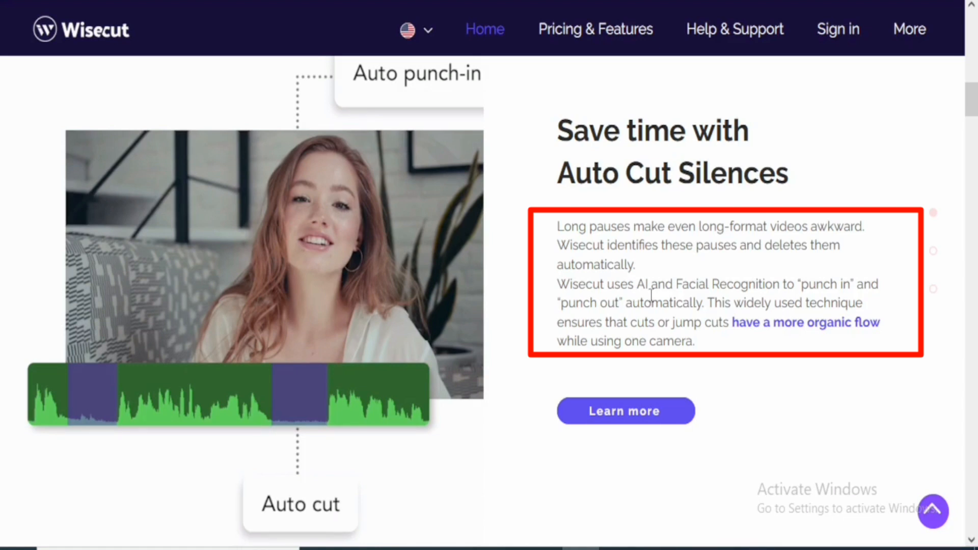
mouse_move(868, 286)
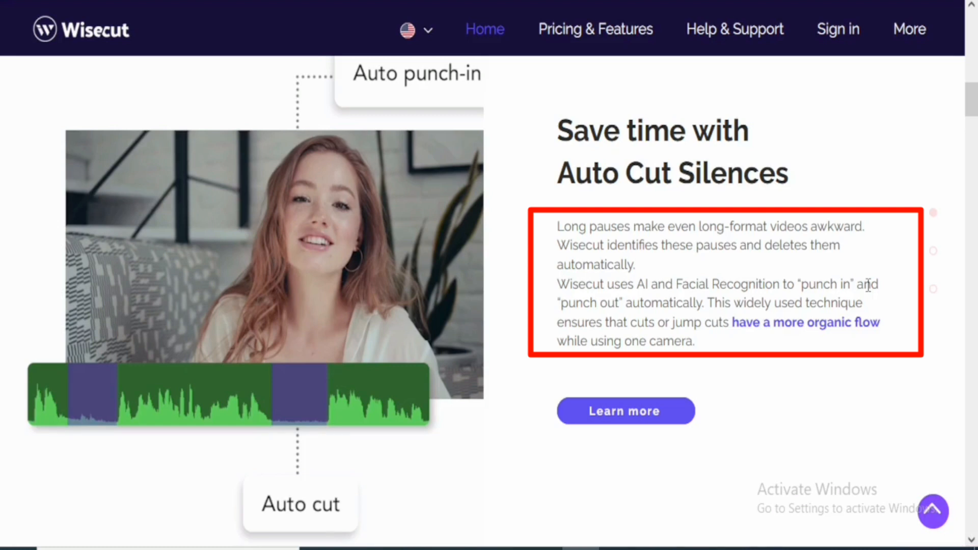
mouse_move(573, 366)
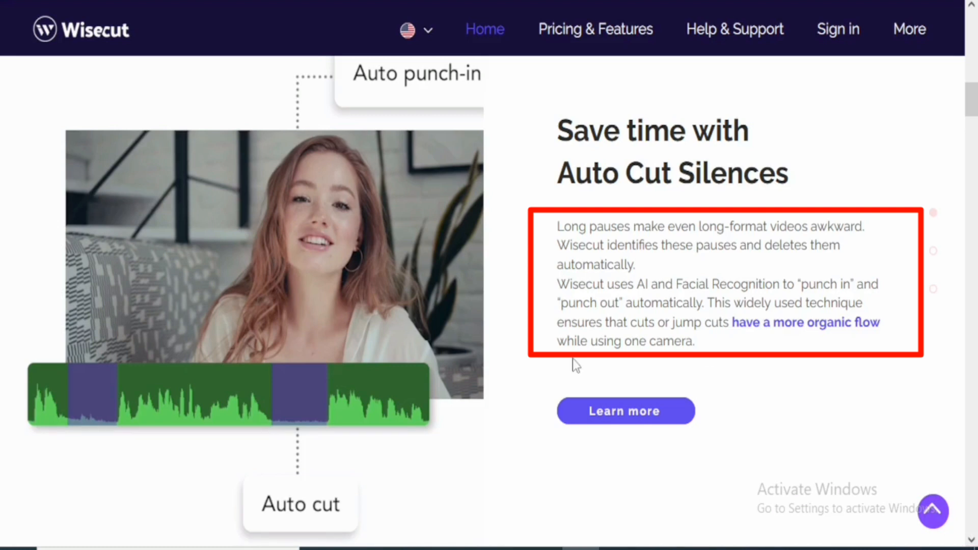
mouse_move(329, 384)
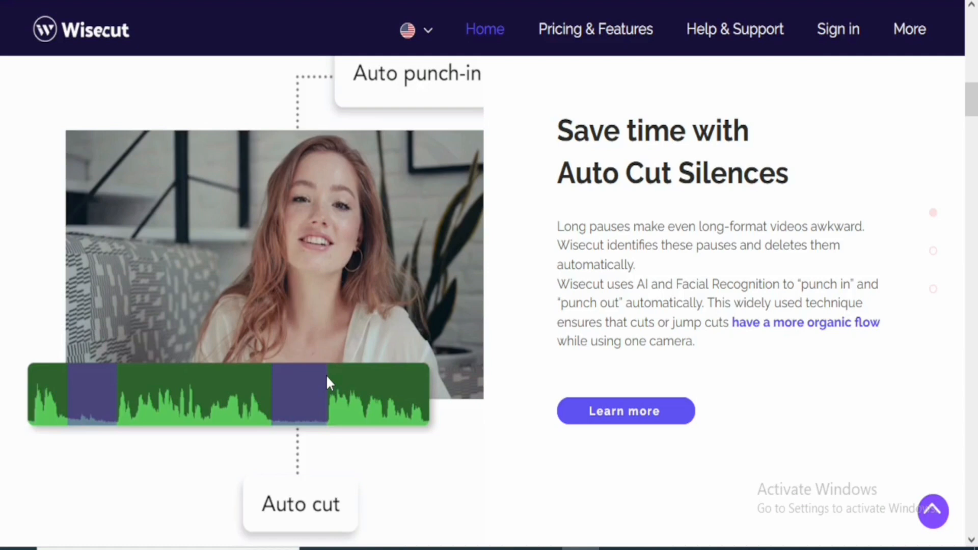
mouse_move(450, 398)
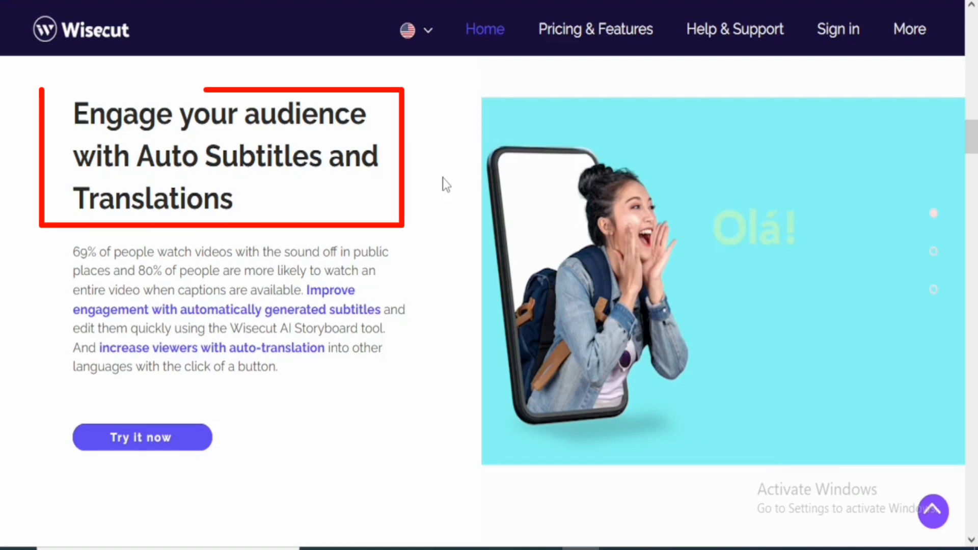
mouse_move(294, 201)
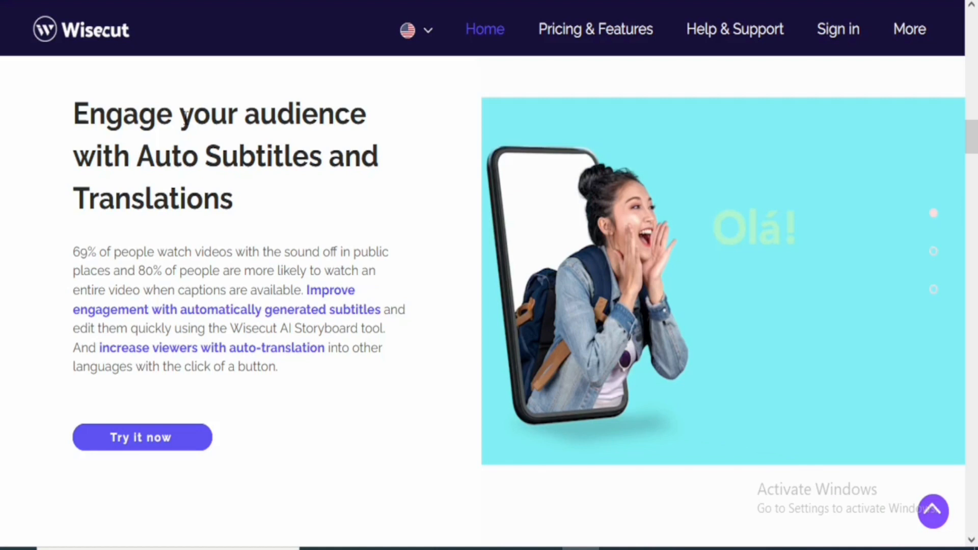
mouse_move(237, 211)
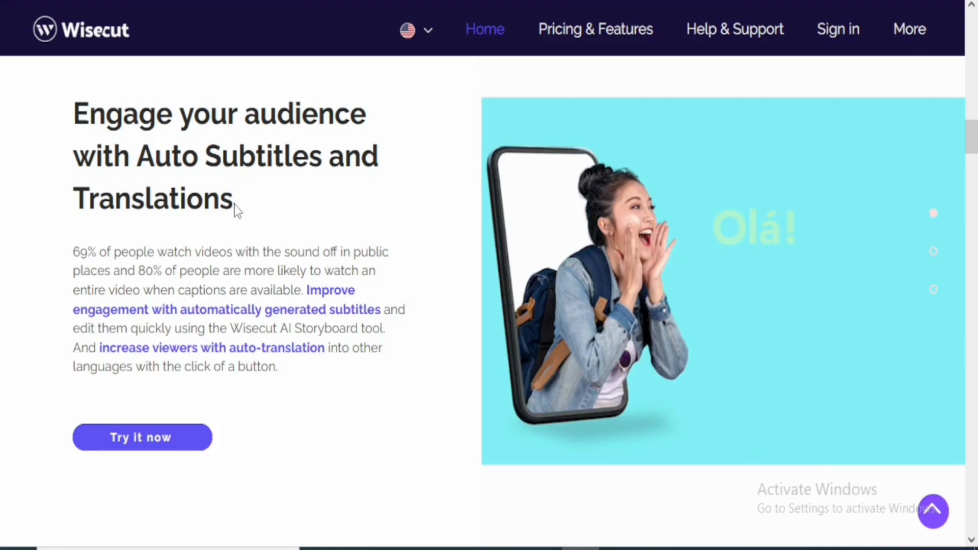
mouse_move(270, 273)
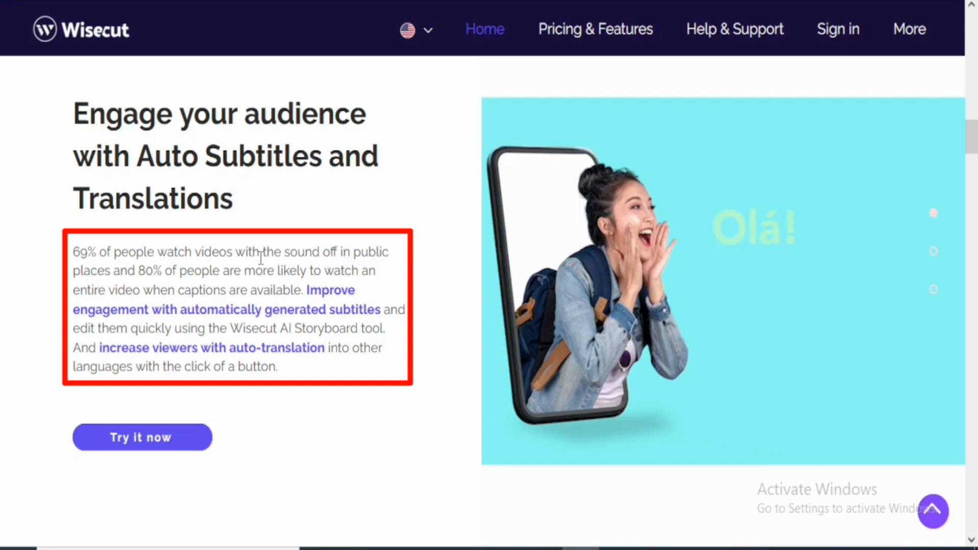
mouse_move(159, 288)
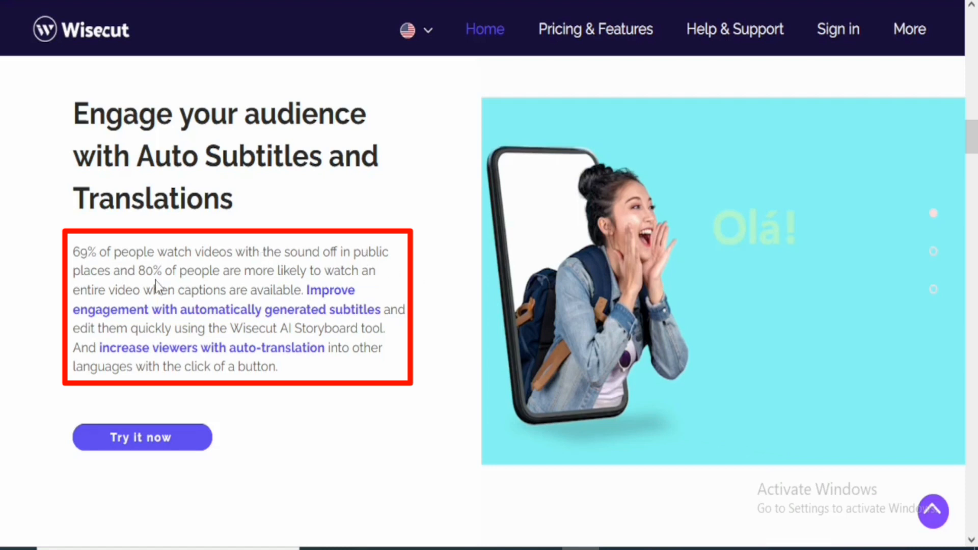
mouse_move(329, 277)
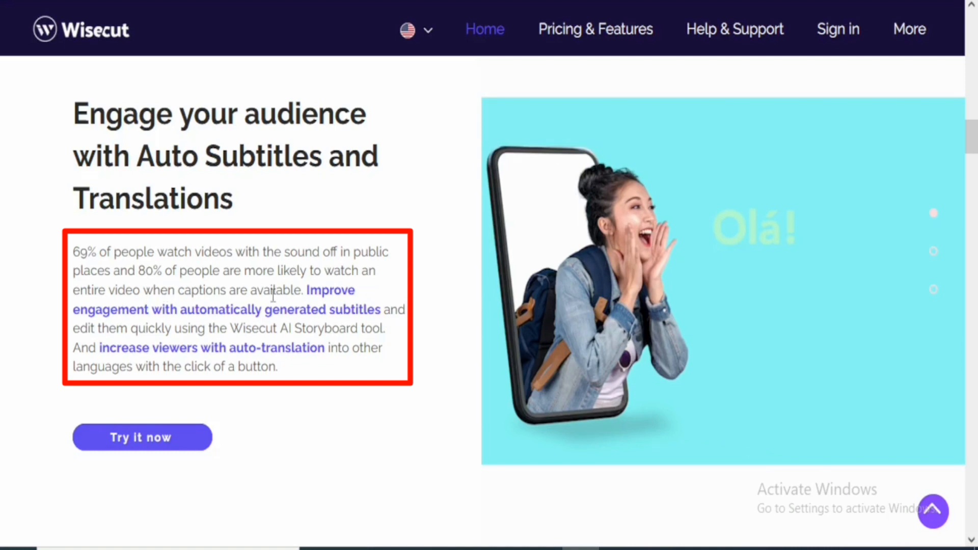
mouse_move(352, 304)
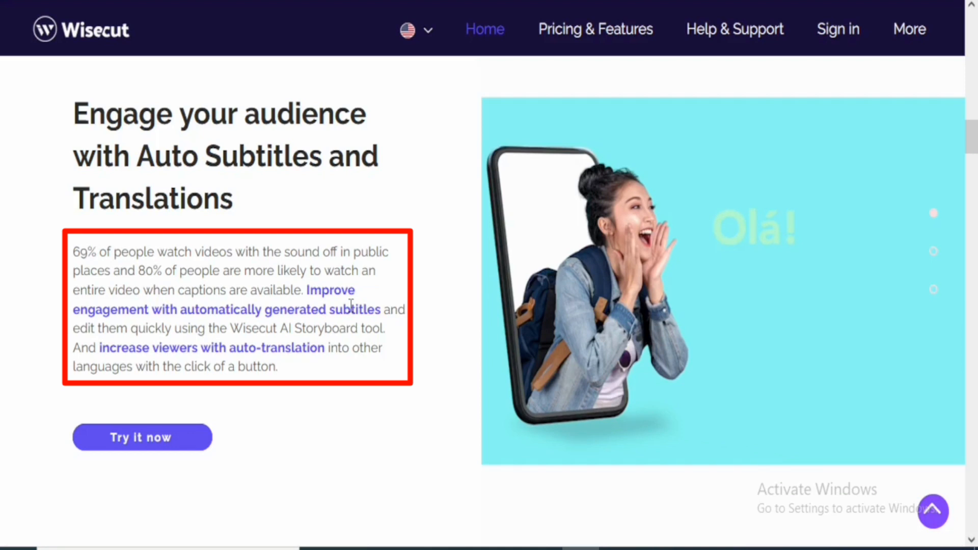
mouse_move(284, 365)
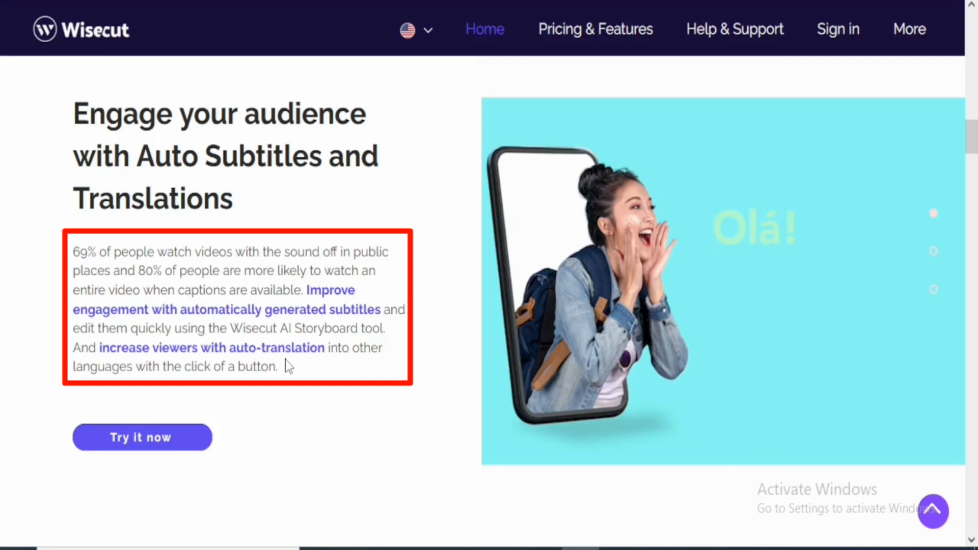
mouse_move(266, 388)
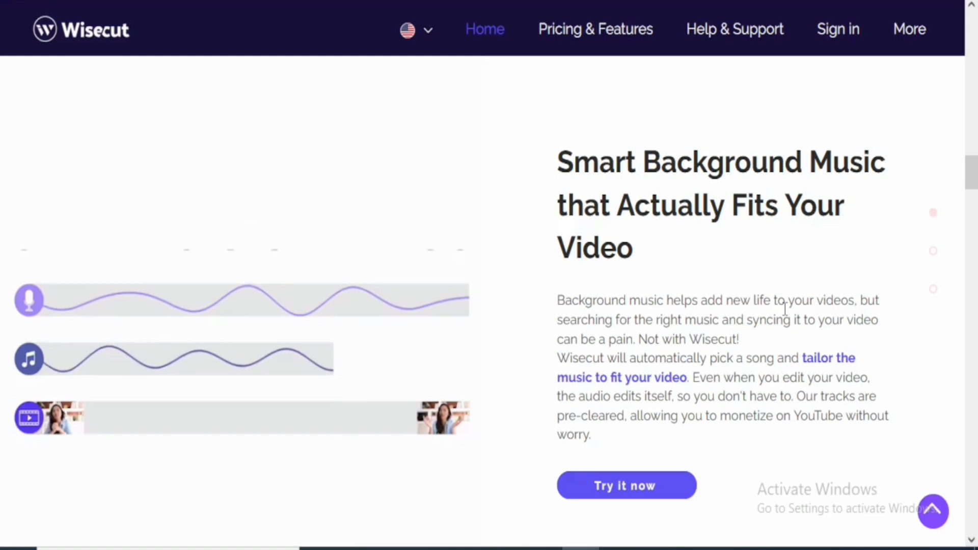
mouse_move(697, 317)
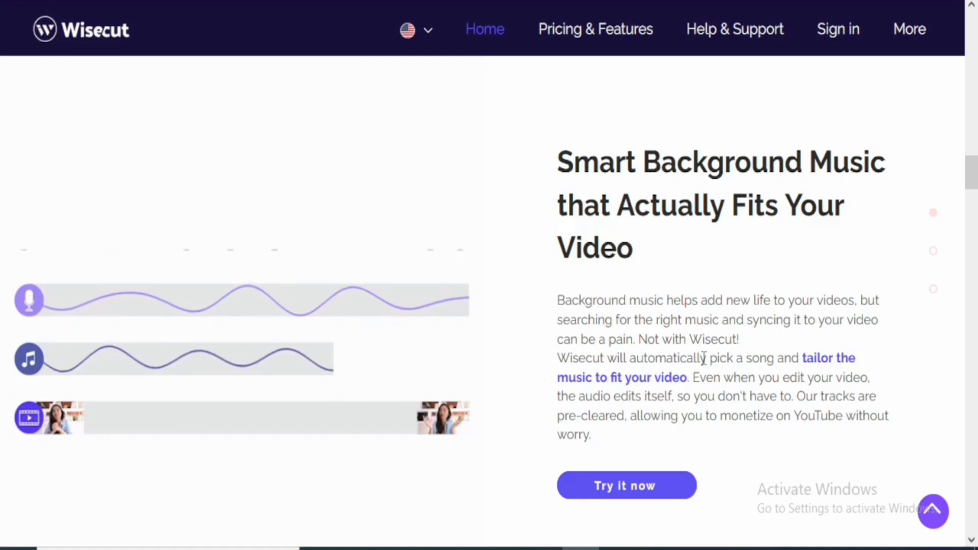
mouse_move(815, 340)
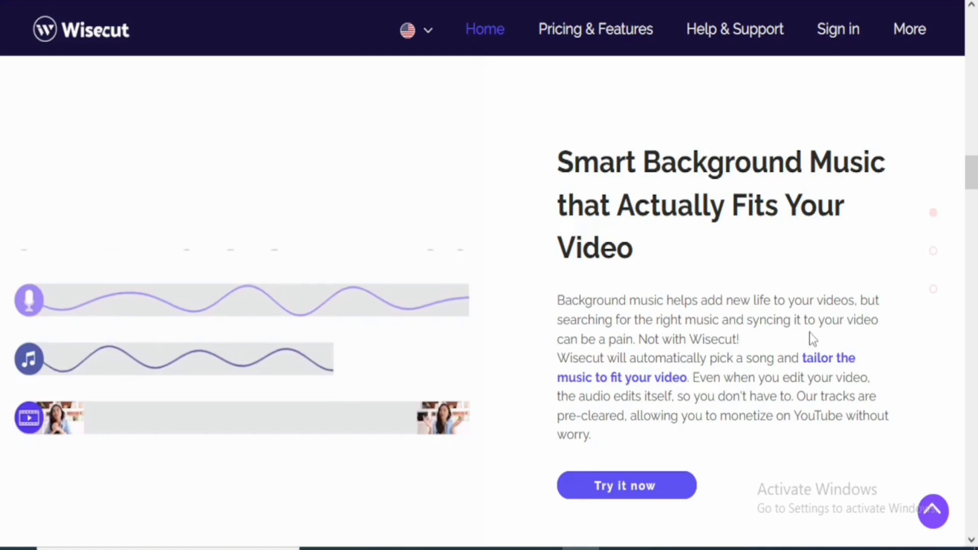
mouse_move(639, 332)
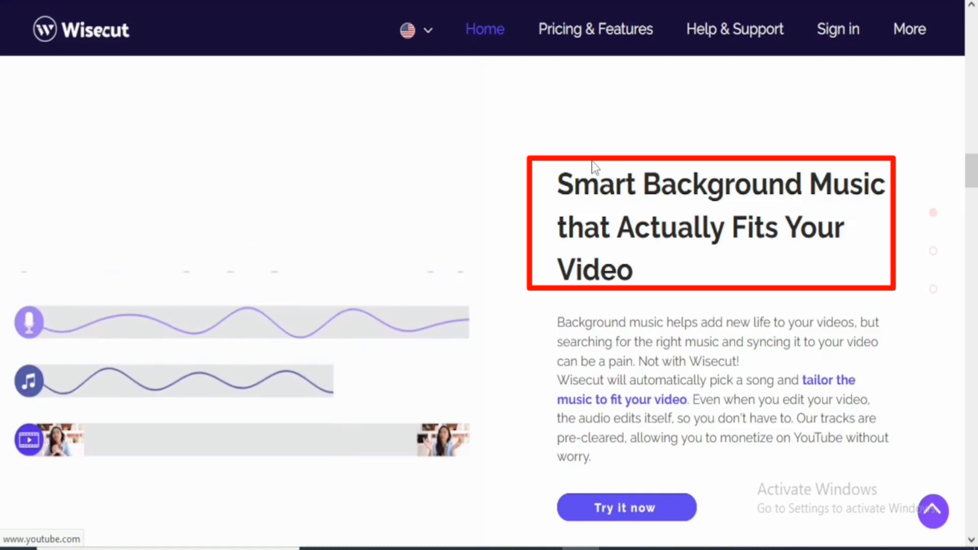
mouse_move(661, 305)
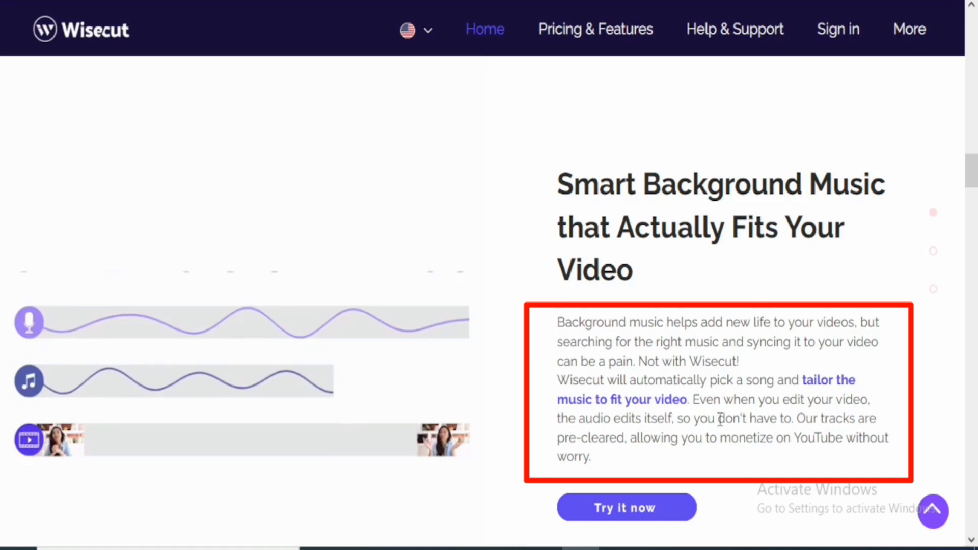
mouse_move(665, 466)
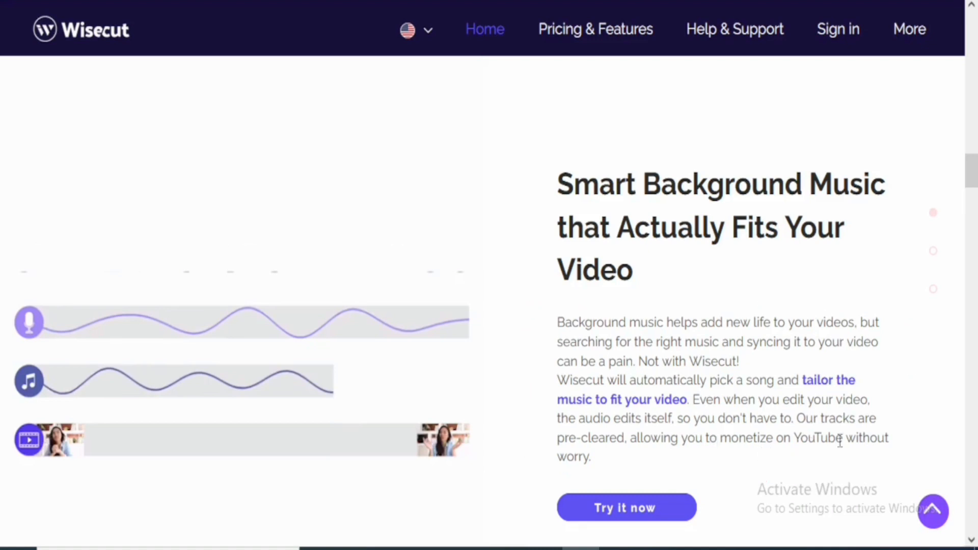
Scroll the homepage to read the Smart Background Music heading and its tailored-tracks description
scroll("down", 3)
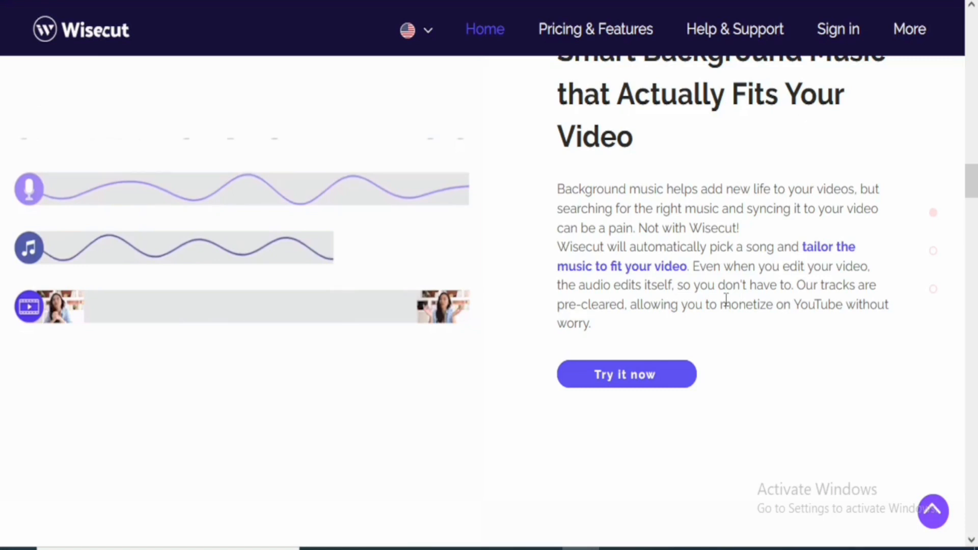
scroll("up", 3)
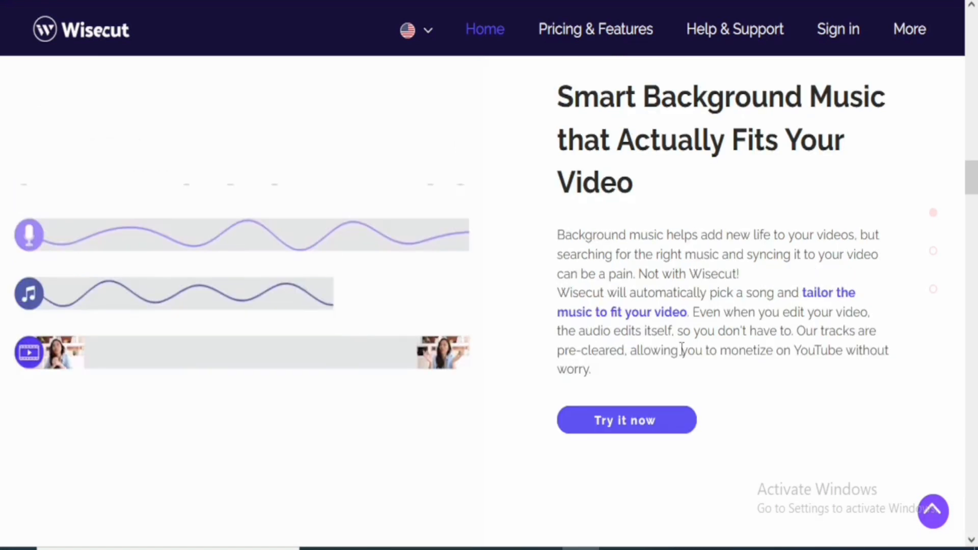
Scroll past Automatic Audio Ducking to the Storyboard-Based Video Editing section and its video
scroll("down", 3)
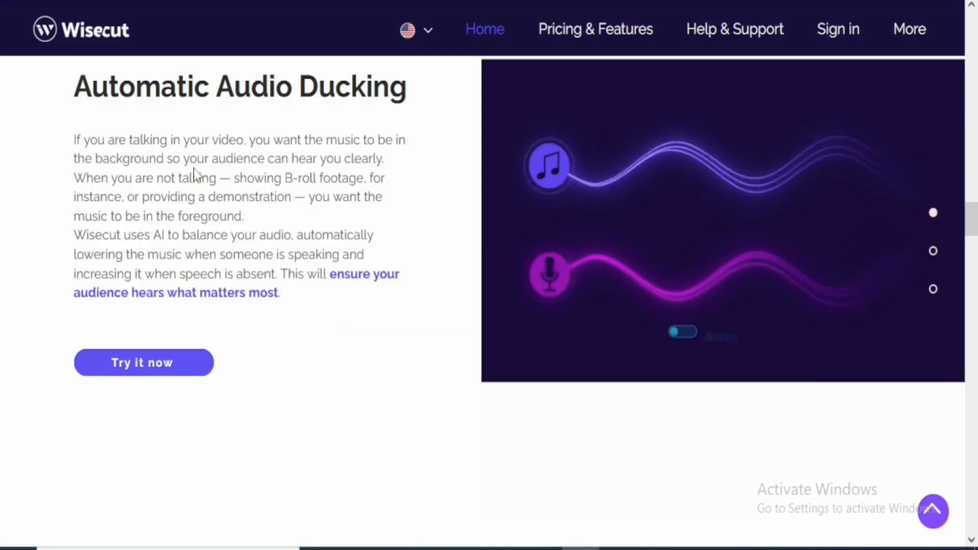
mouse_move(201, 232)
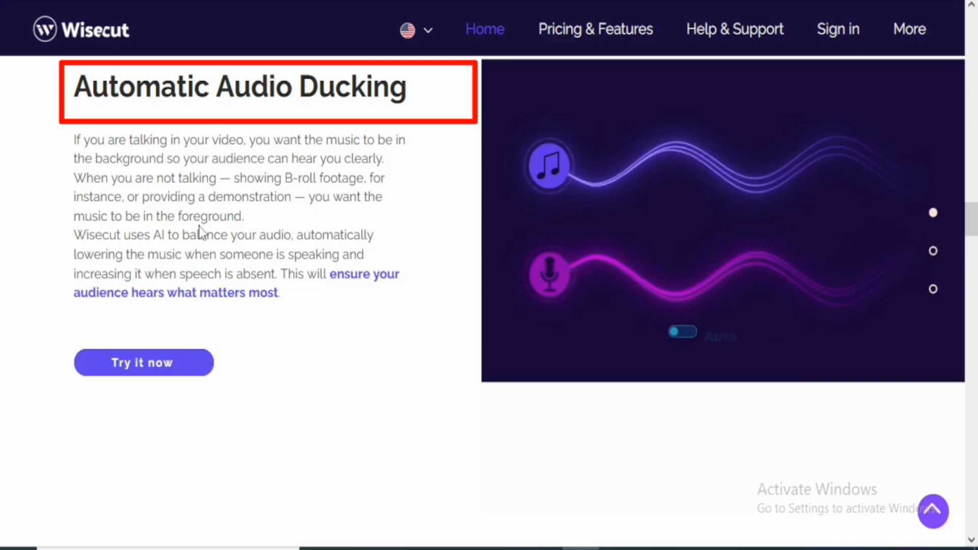
mouse_move(334, 232)
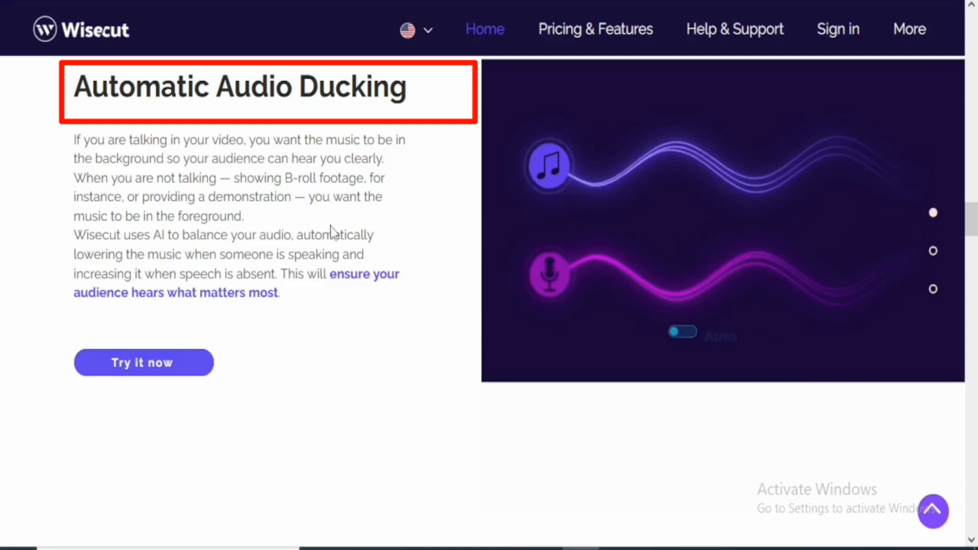
mouse_move(208, 257)
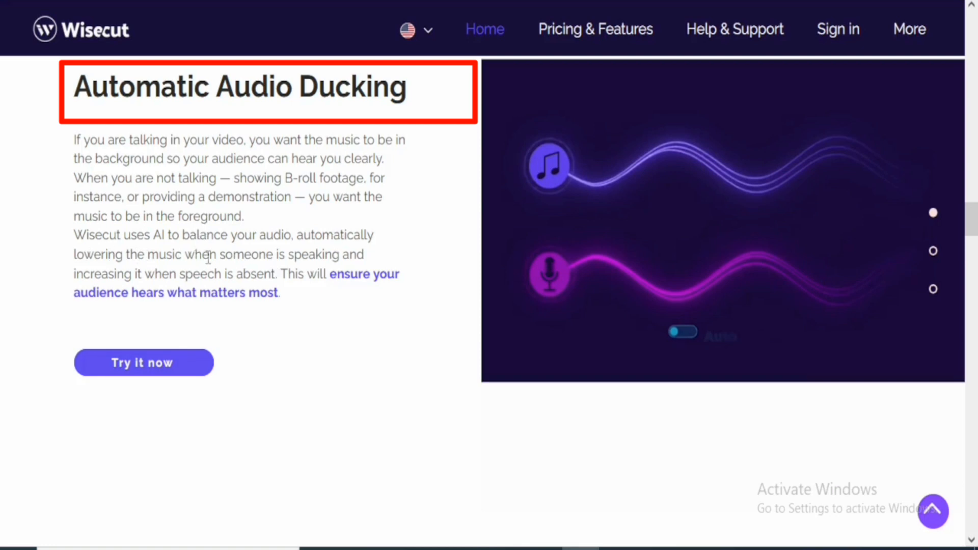
mouse_move(148, 282)
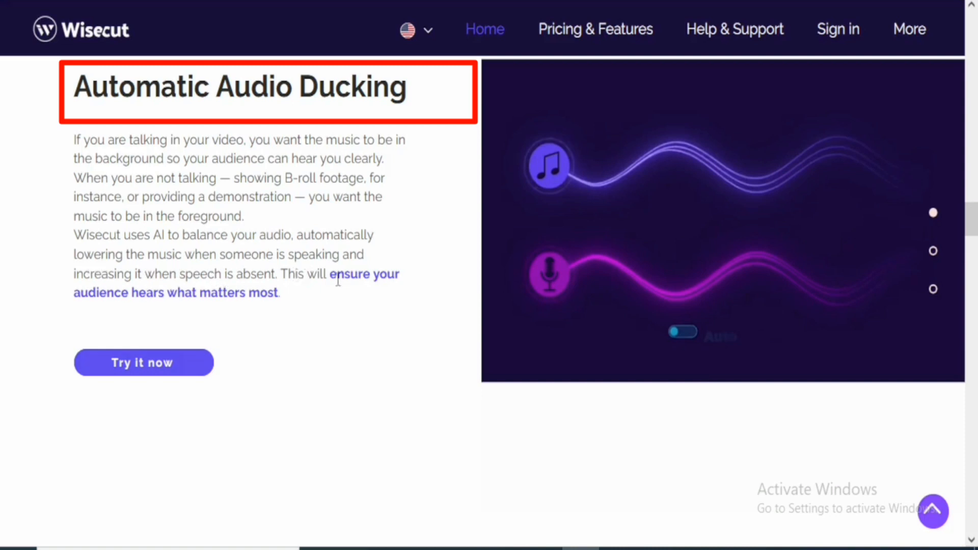
mouse_move(406, 285)
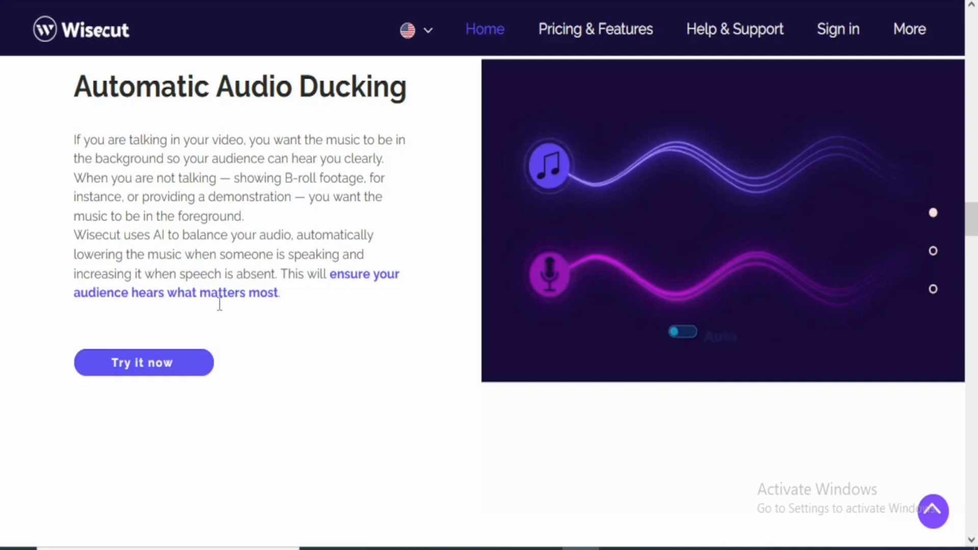
scroll("down", 3)
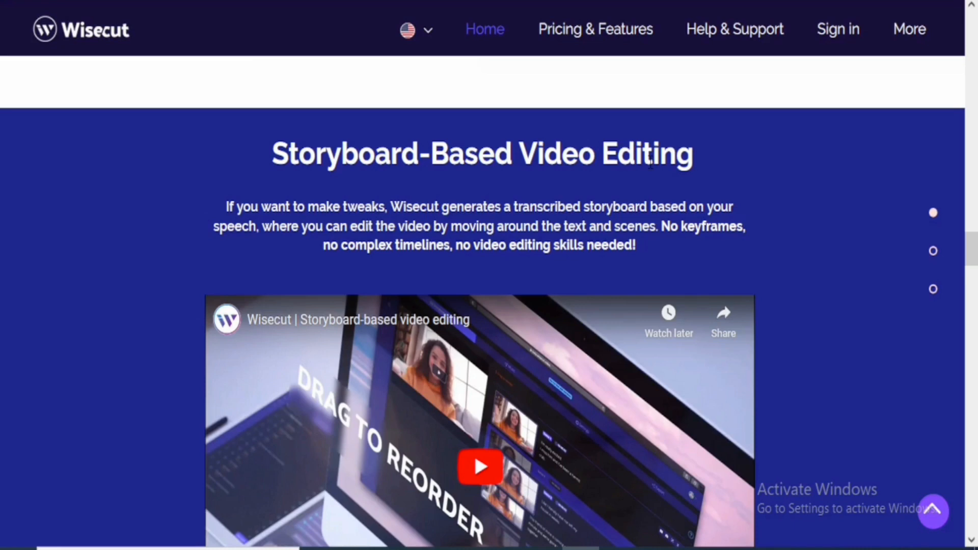
Scroll past the testimonials and go to the Pricing & Features page via the top navigation
scroll("down", 3)
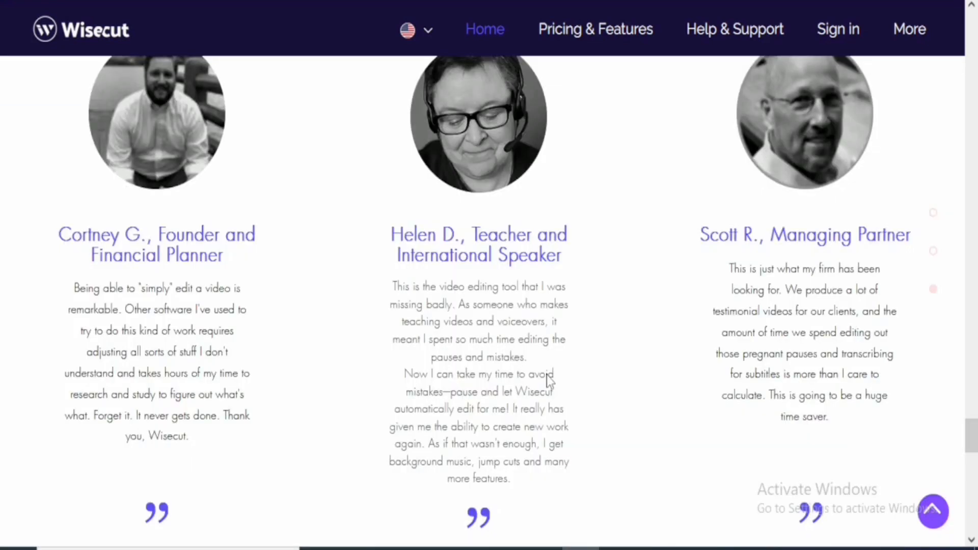
left_click(594, 29)
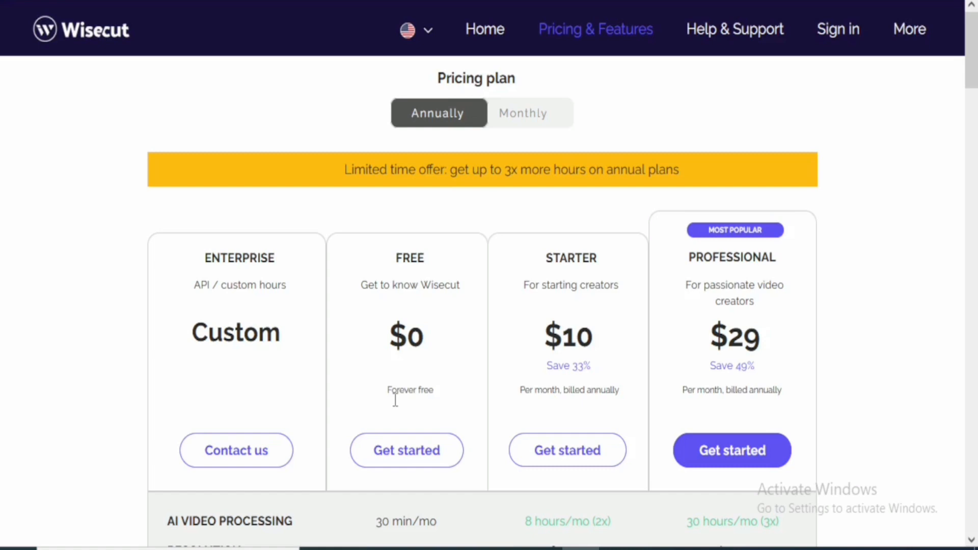
Scroll the pricing page through the plan comparison table to the Included in Plan list
scroll("down", 3)
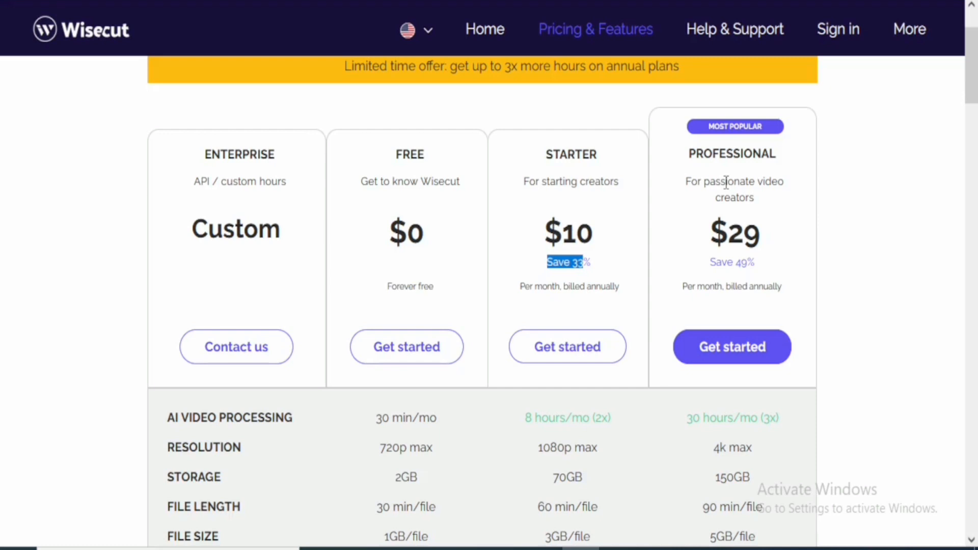
scroll("down", 3)
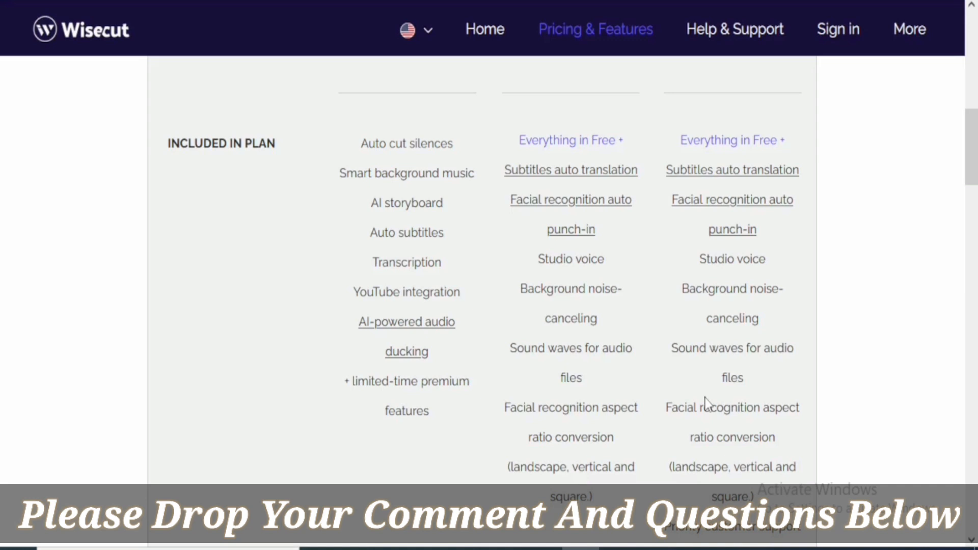
Scroll back to the top showing the $0, $10 and $29 plan cards
scroll("up", 3)
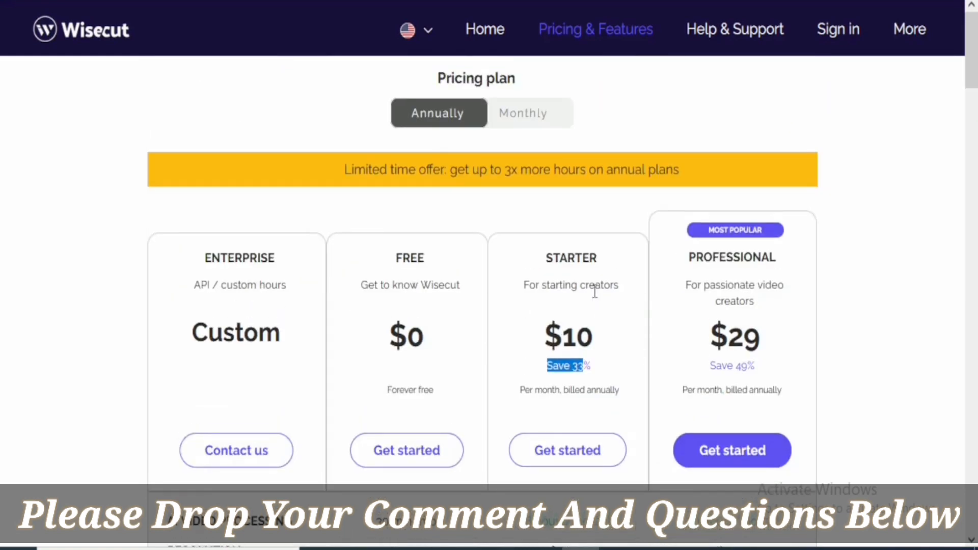
mouse_move(415, 281)
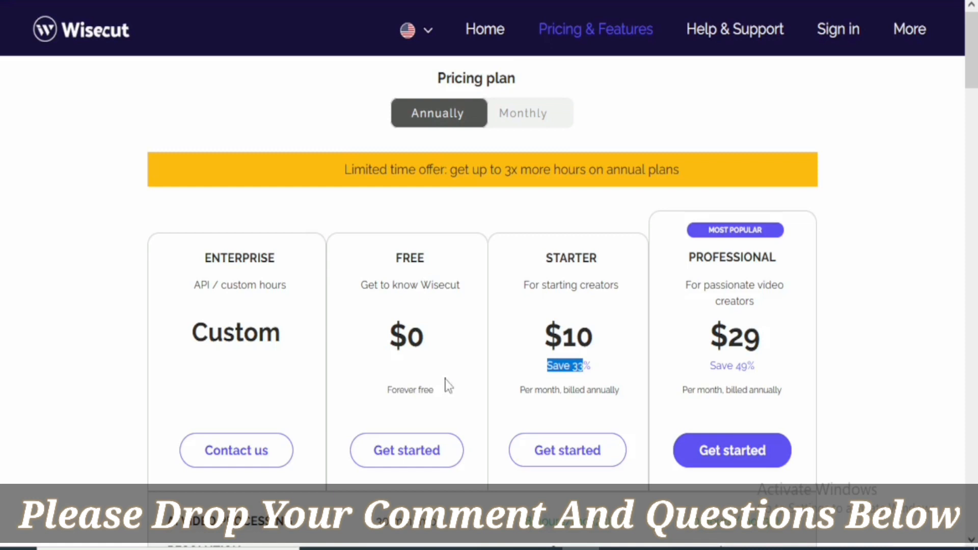
mouse_move(411, 391)
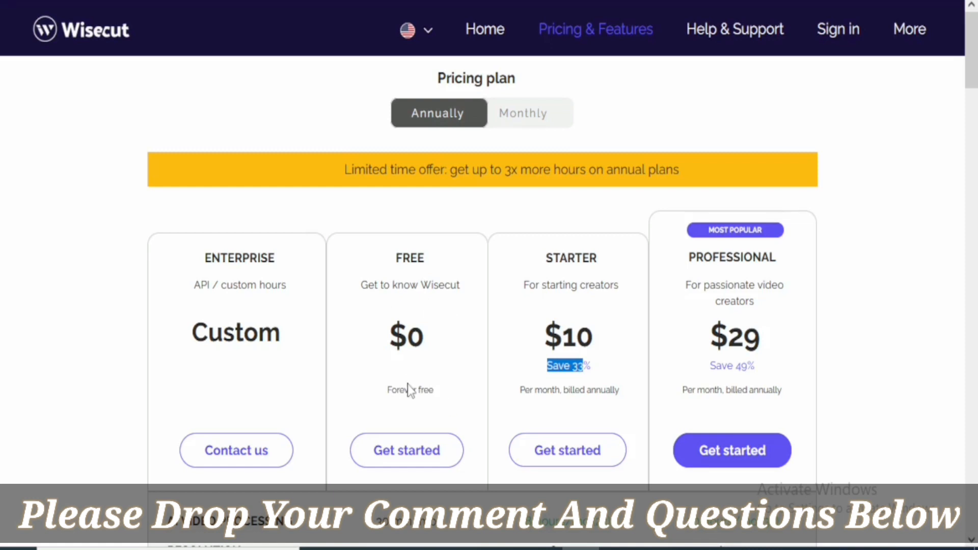